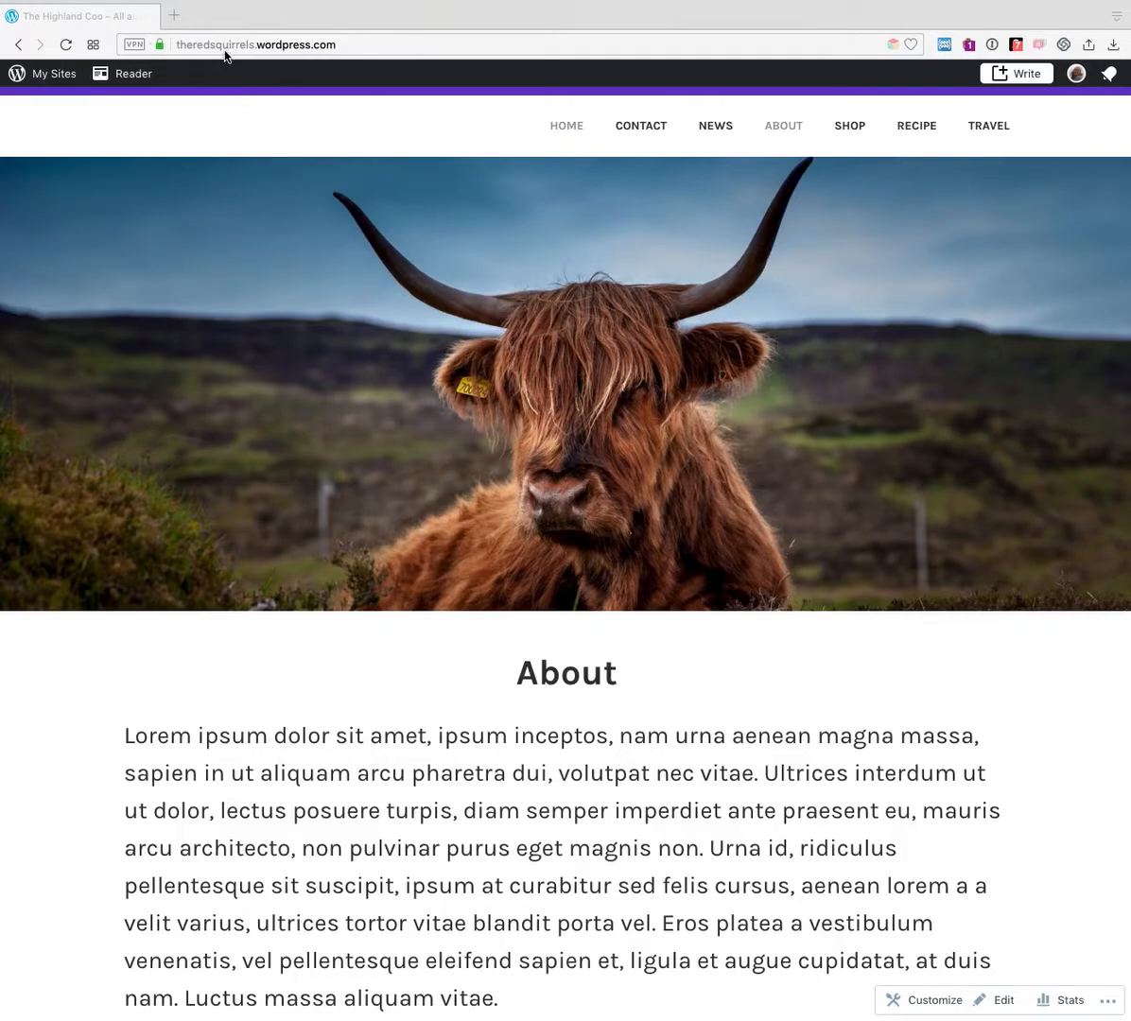
Go to the admin dashboard by appending /wp-admin to the site URL.
left_click(256, 45)
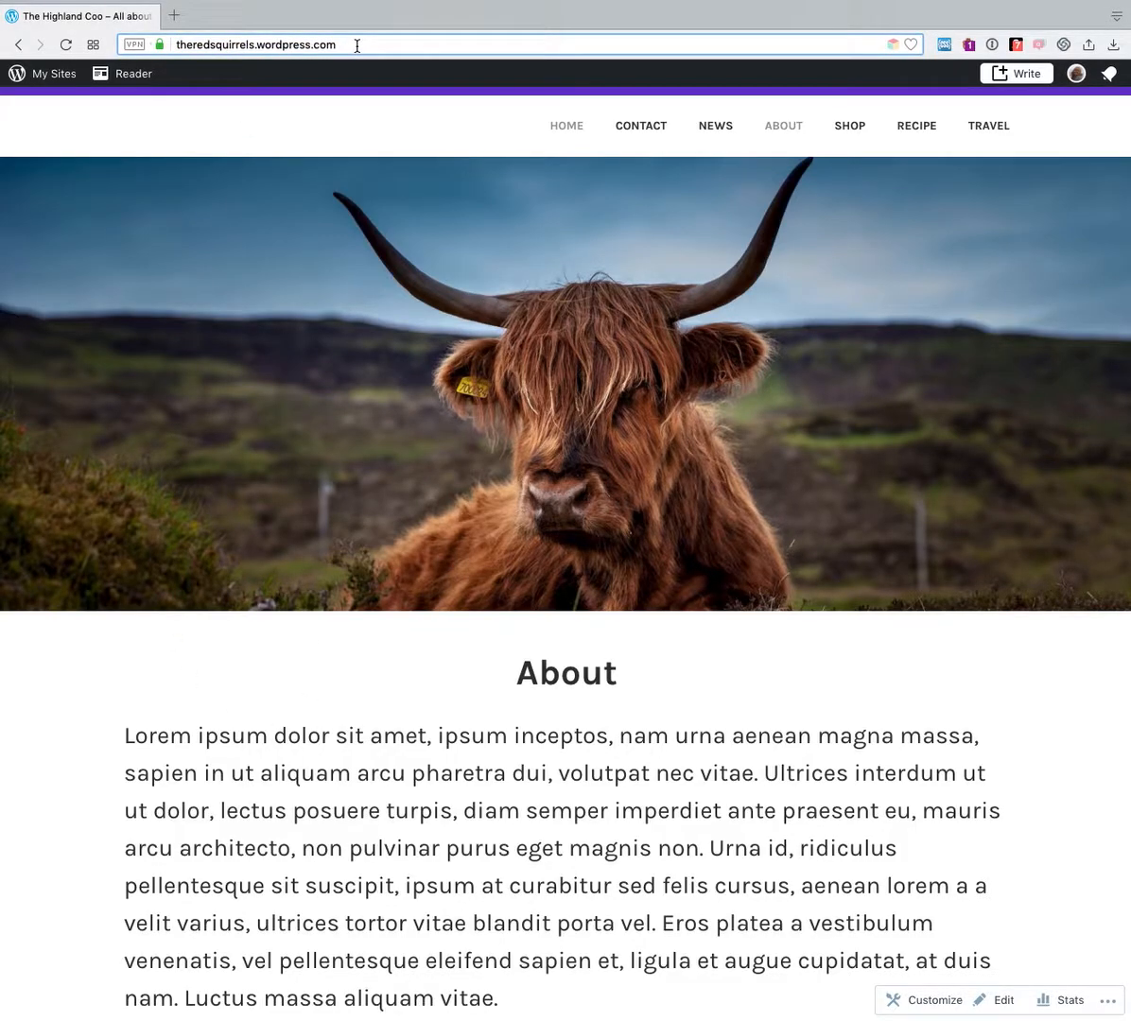
type("/wp")
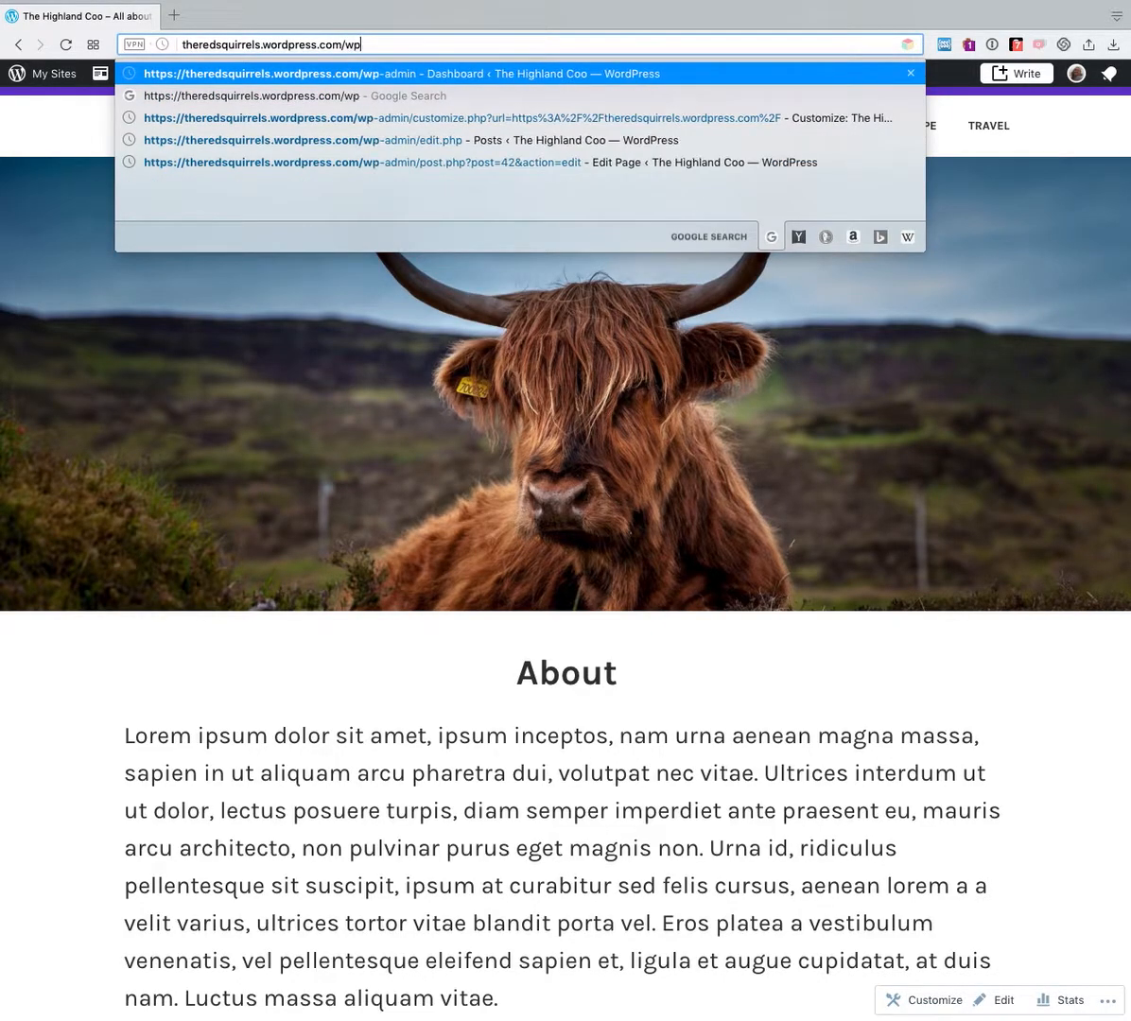
type("-admin/")
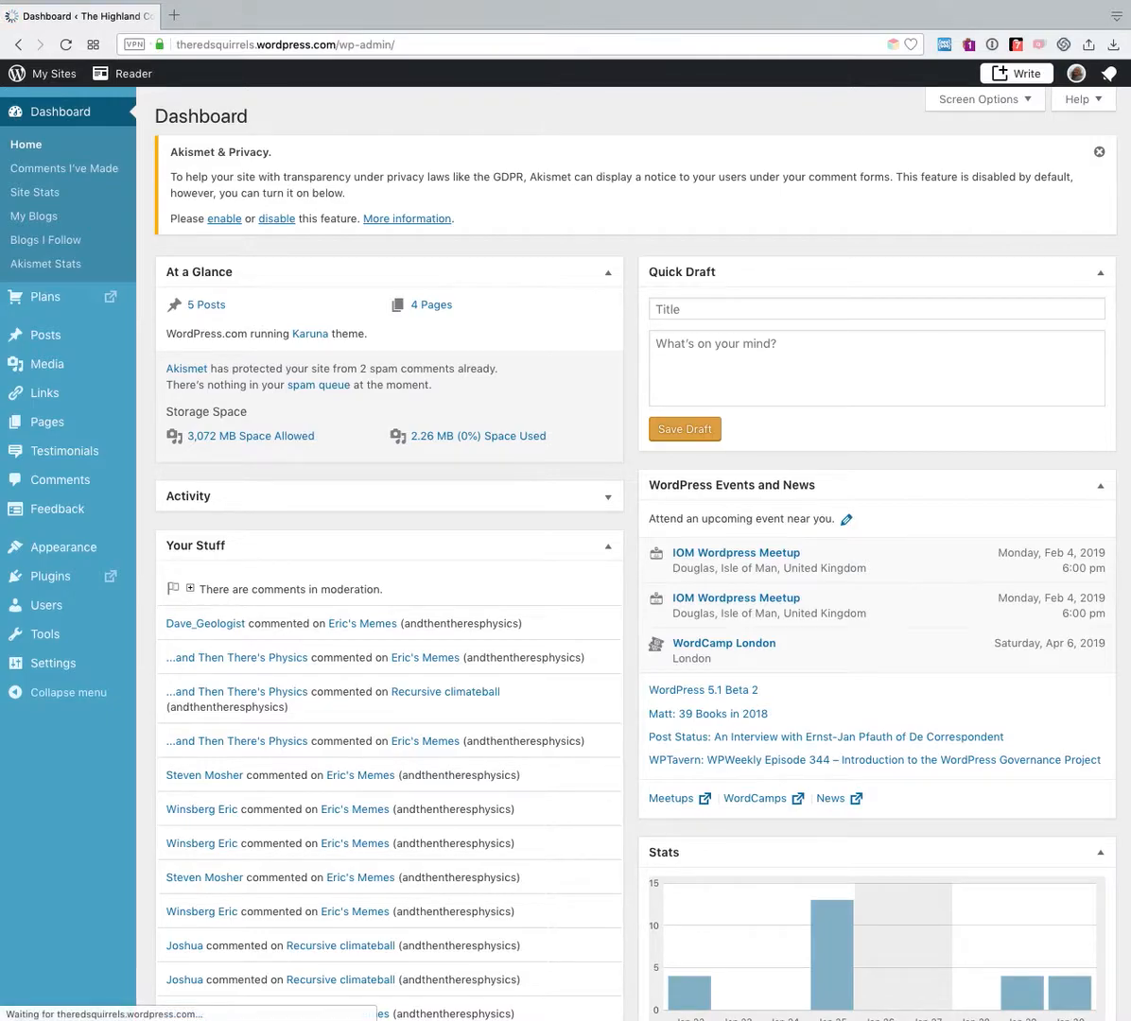
mouse_move(42, 334)
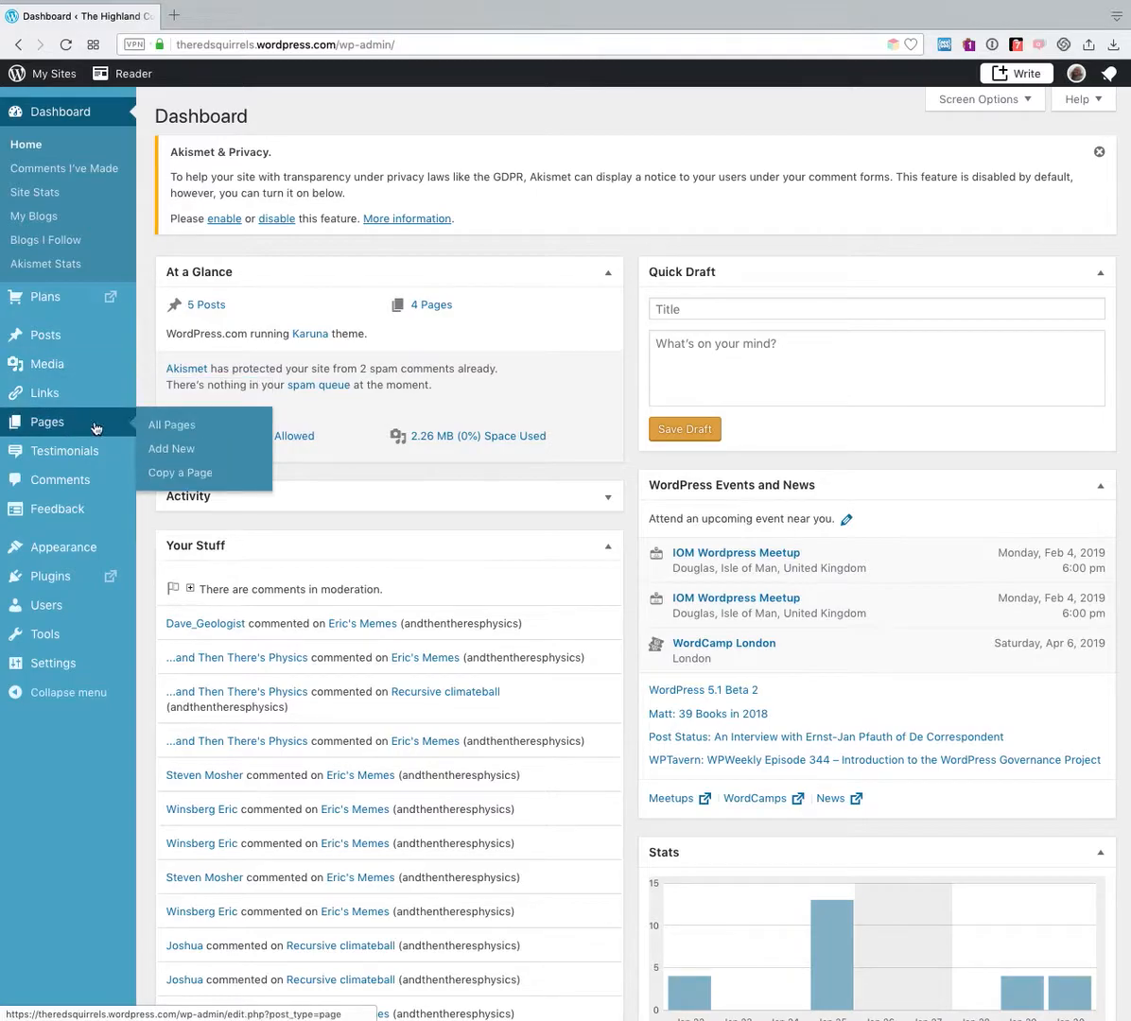
Open All Pages from the dashboard sidebar.
left_click(171, 424)
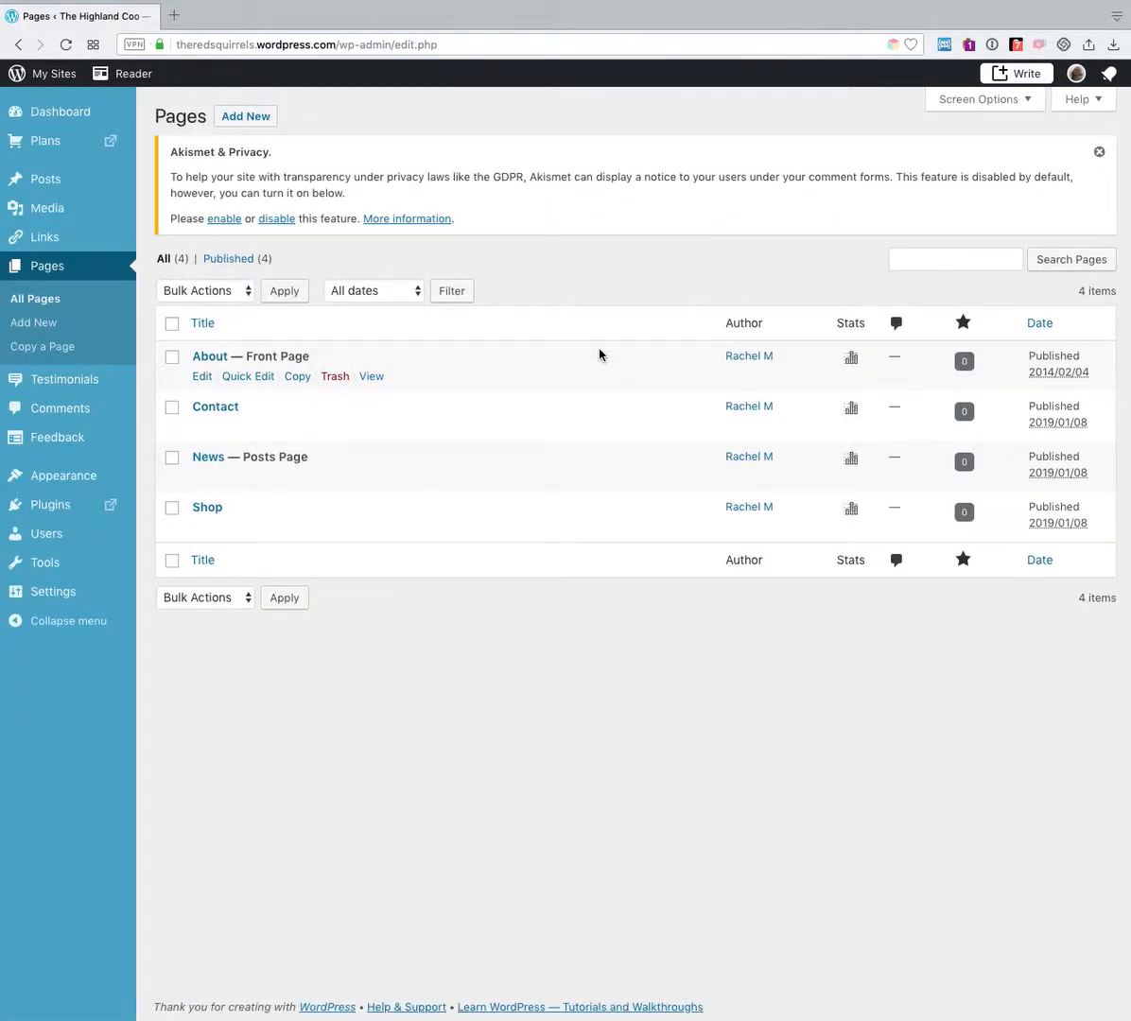
mouse_move(44, 236)
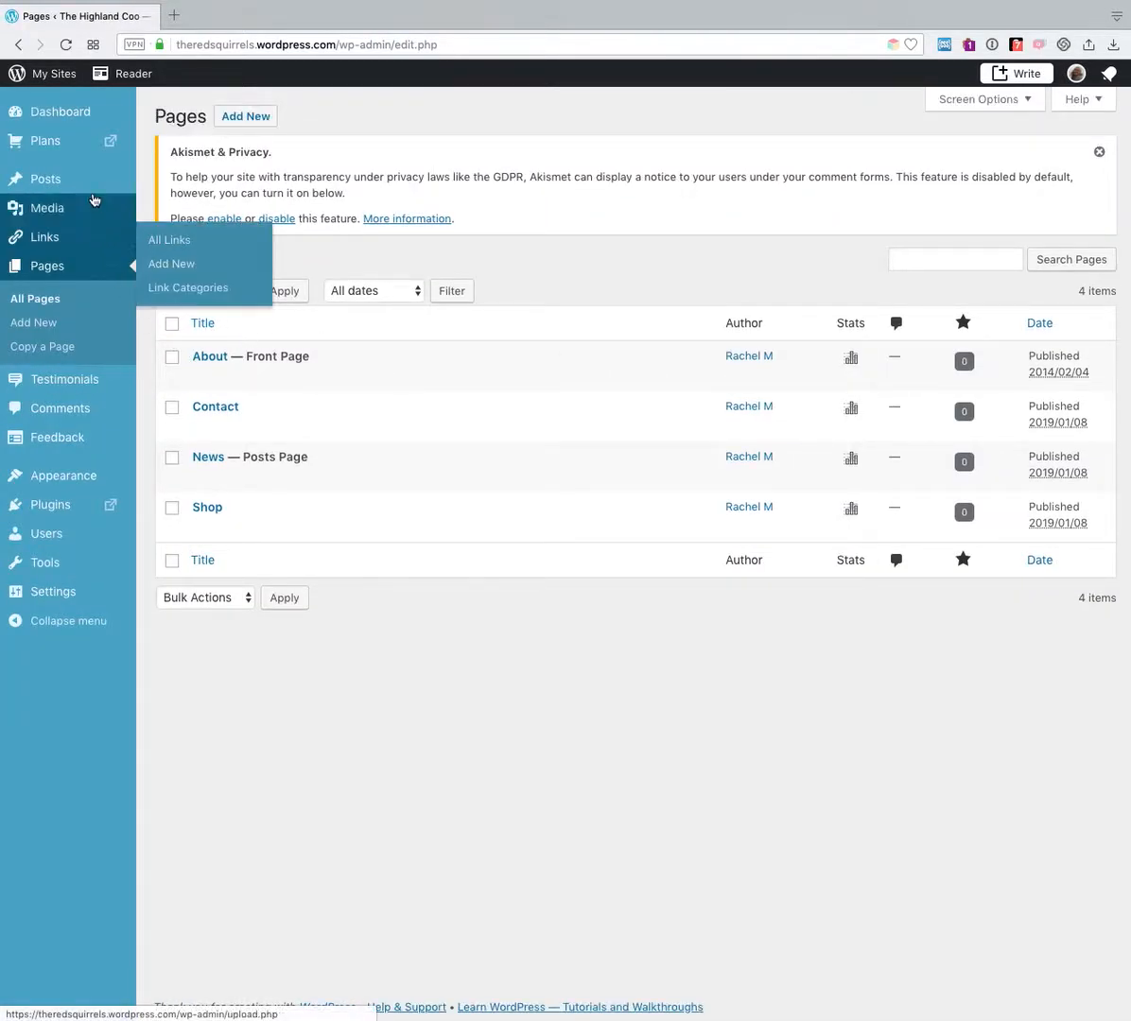
mouse_move(45, 179)
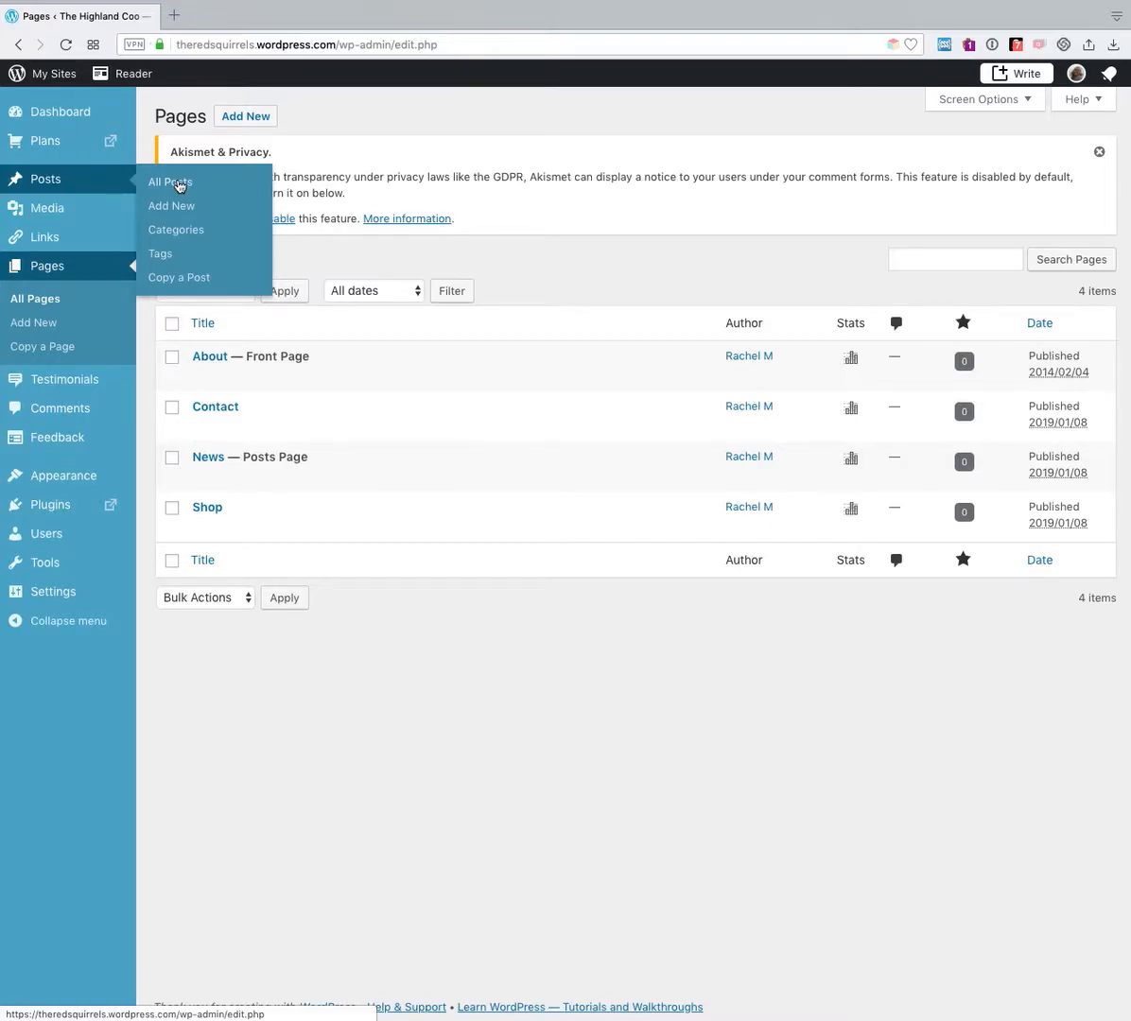
mouse_move(47, 179)
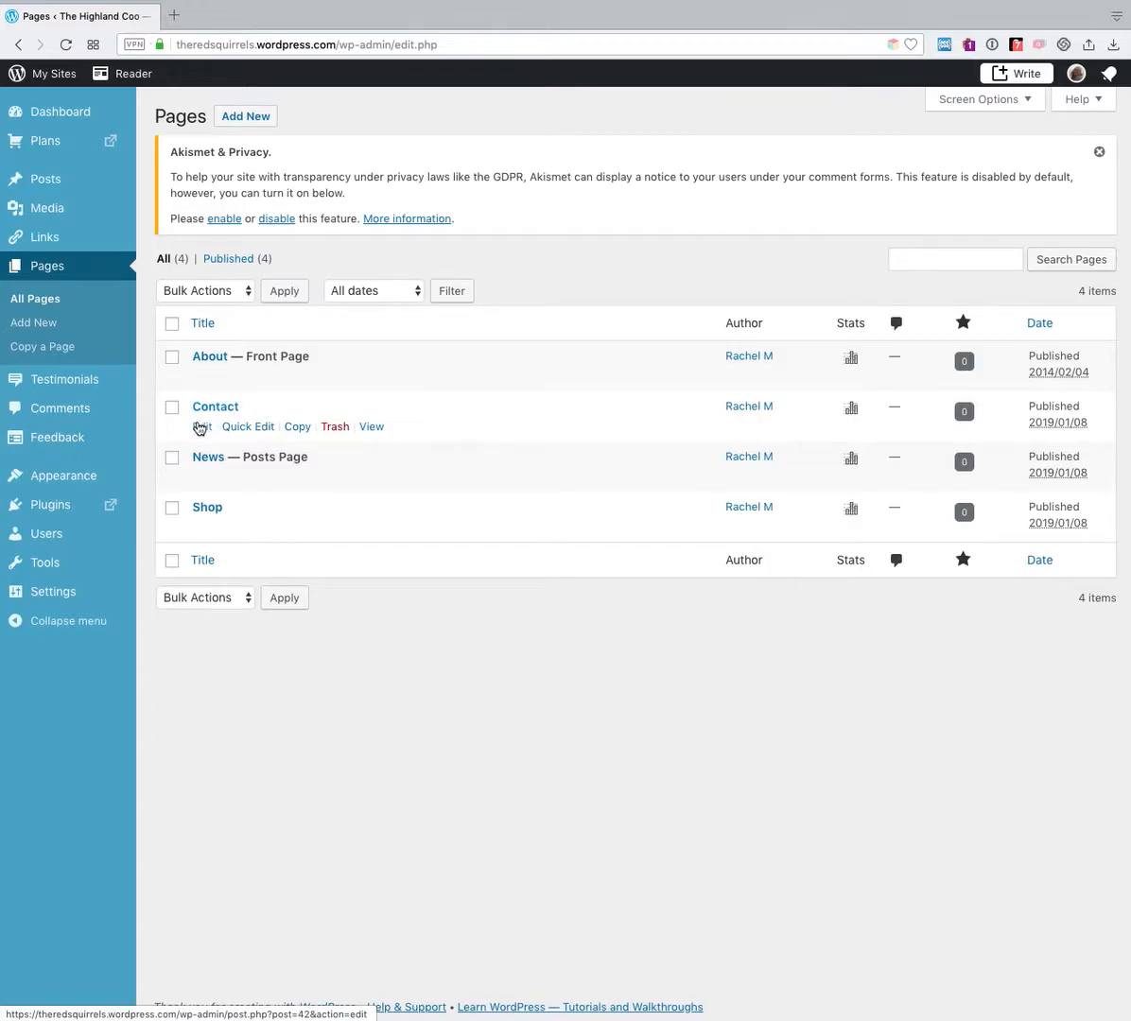
Edit the Contact page from the Pages list.
left_click(201, 426)
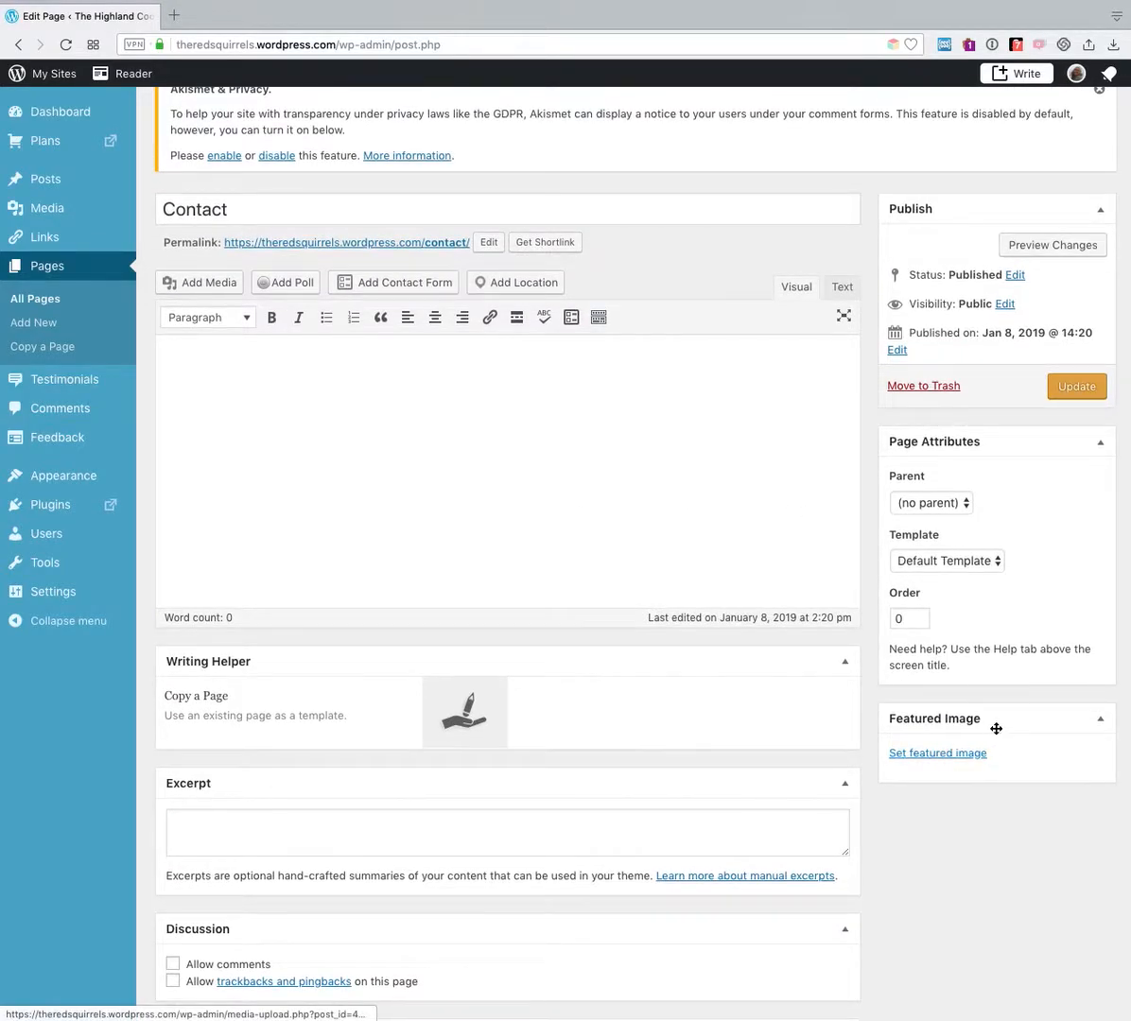
mouse_move(929, 759)
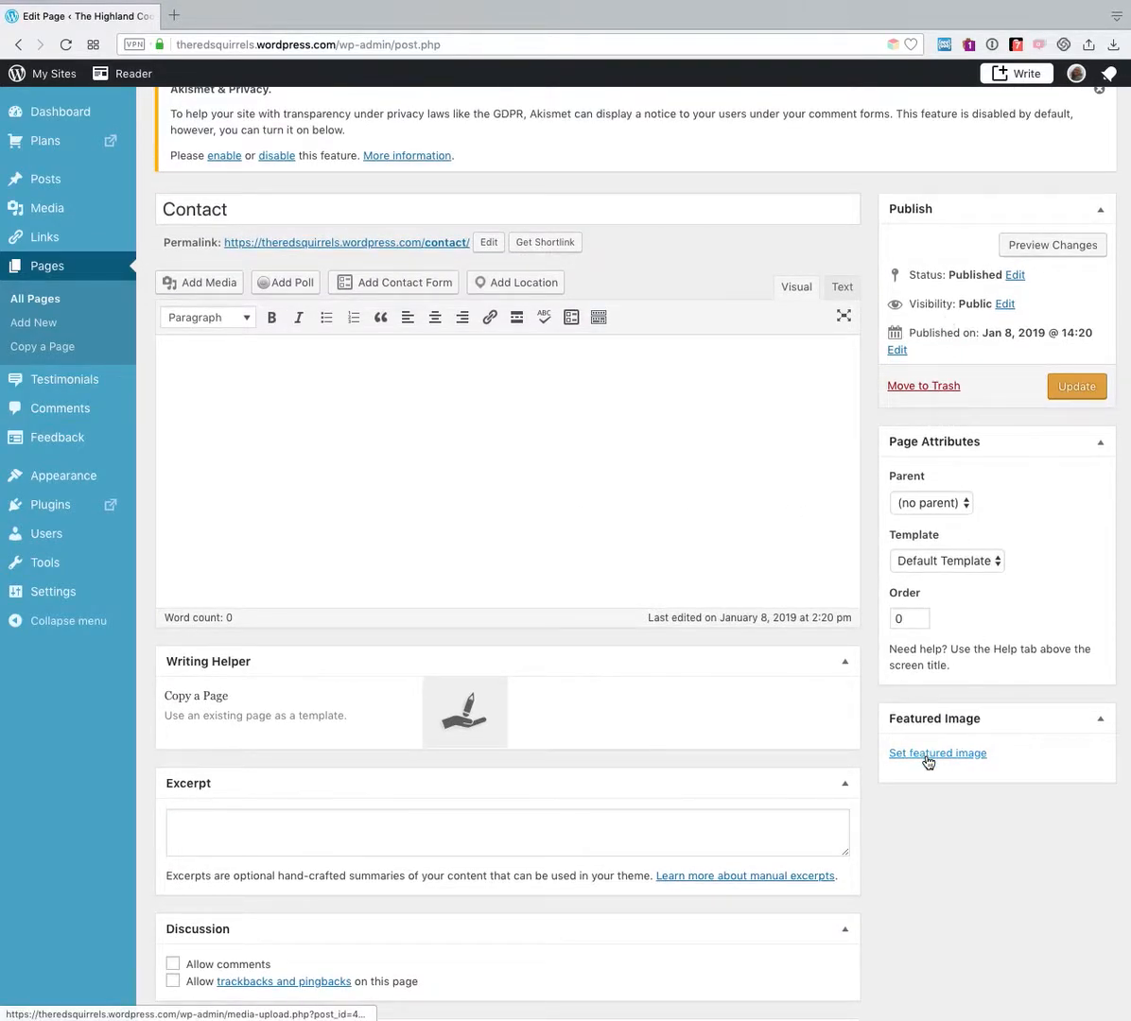
Set the aurora borealis photo from the Media Library as the Contact page's featured image.
left_click(937, 753)
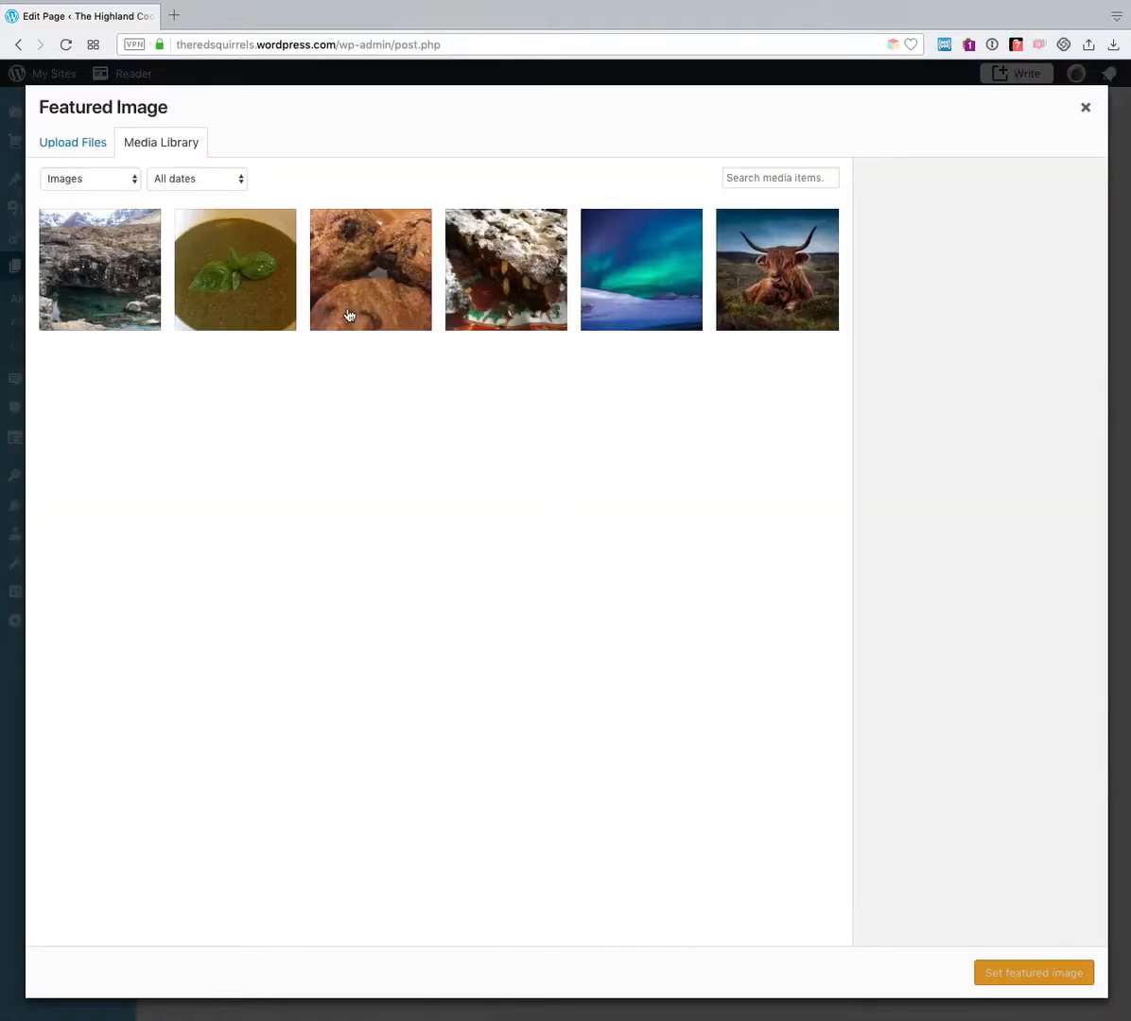
mouse_move(654, 313)
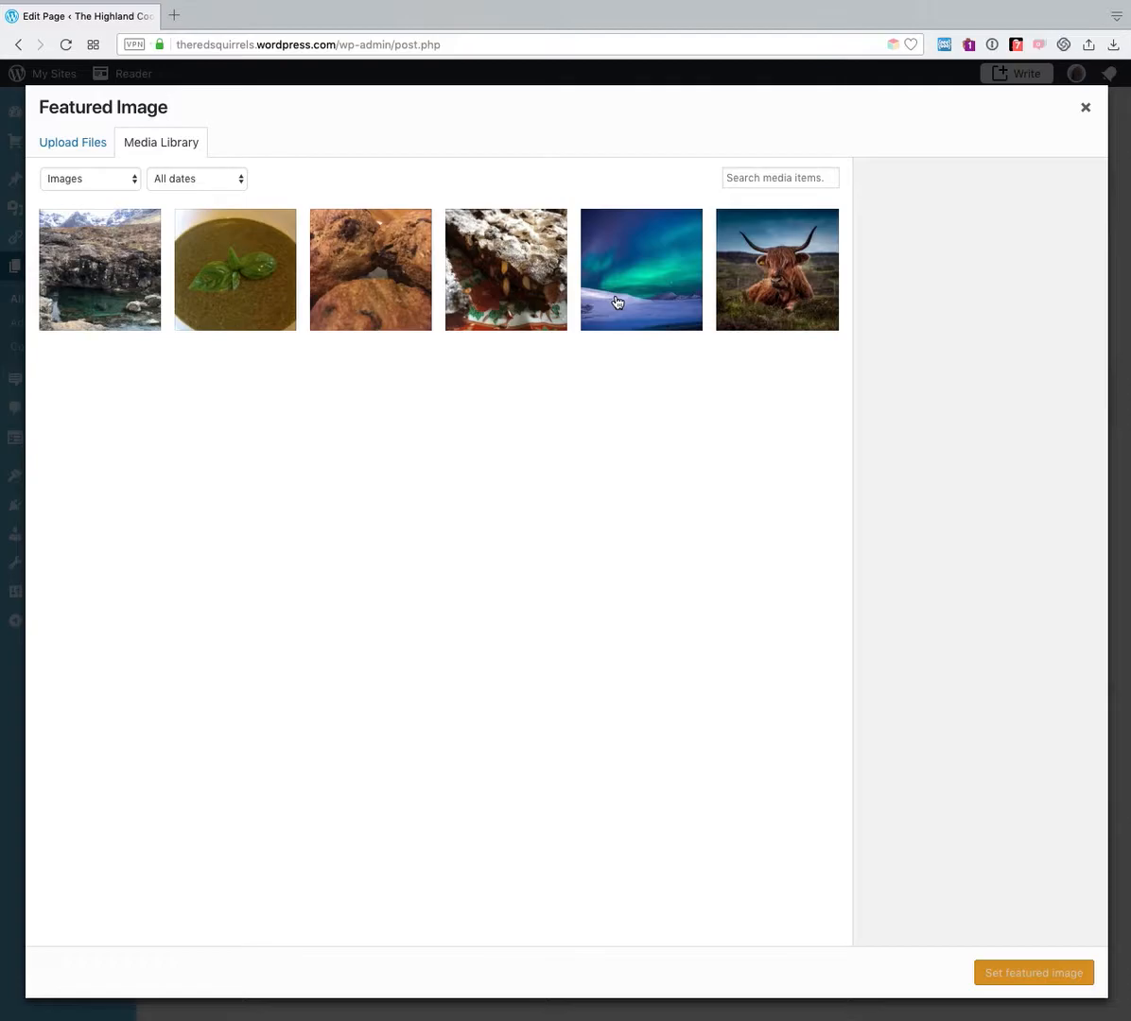
mouse_move(683, 322)
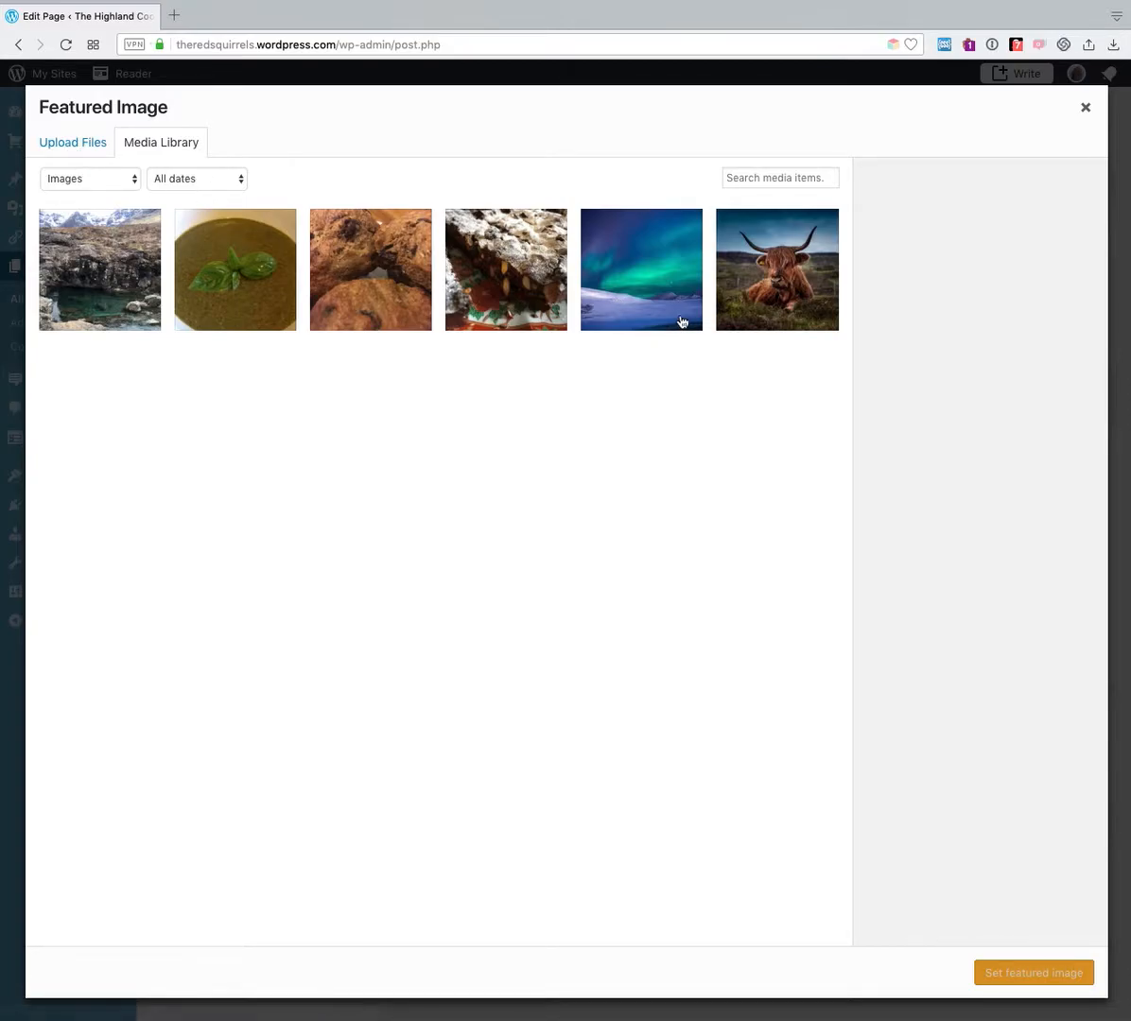
left_click(641, 270)
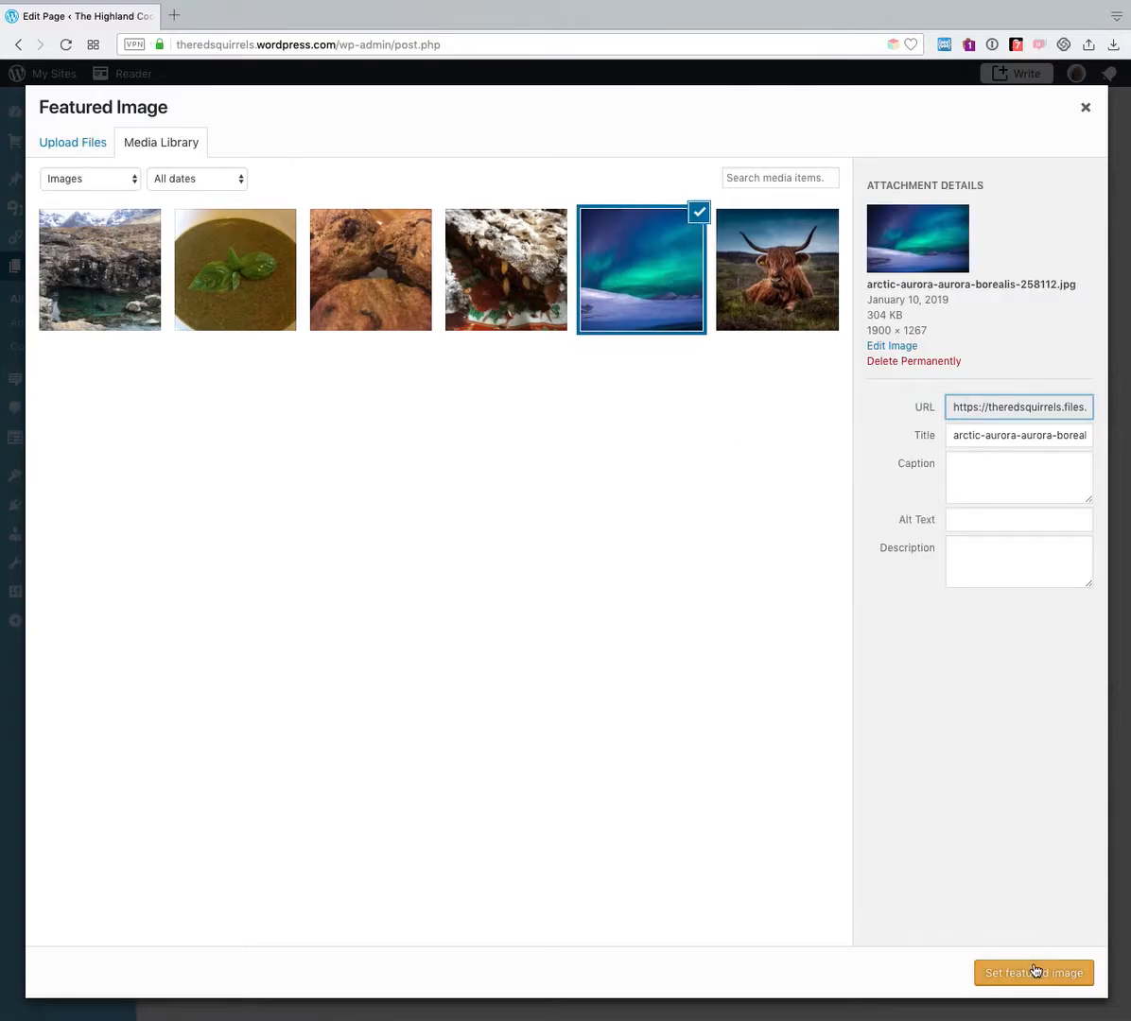
left_click(1034, 973)
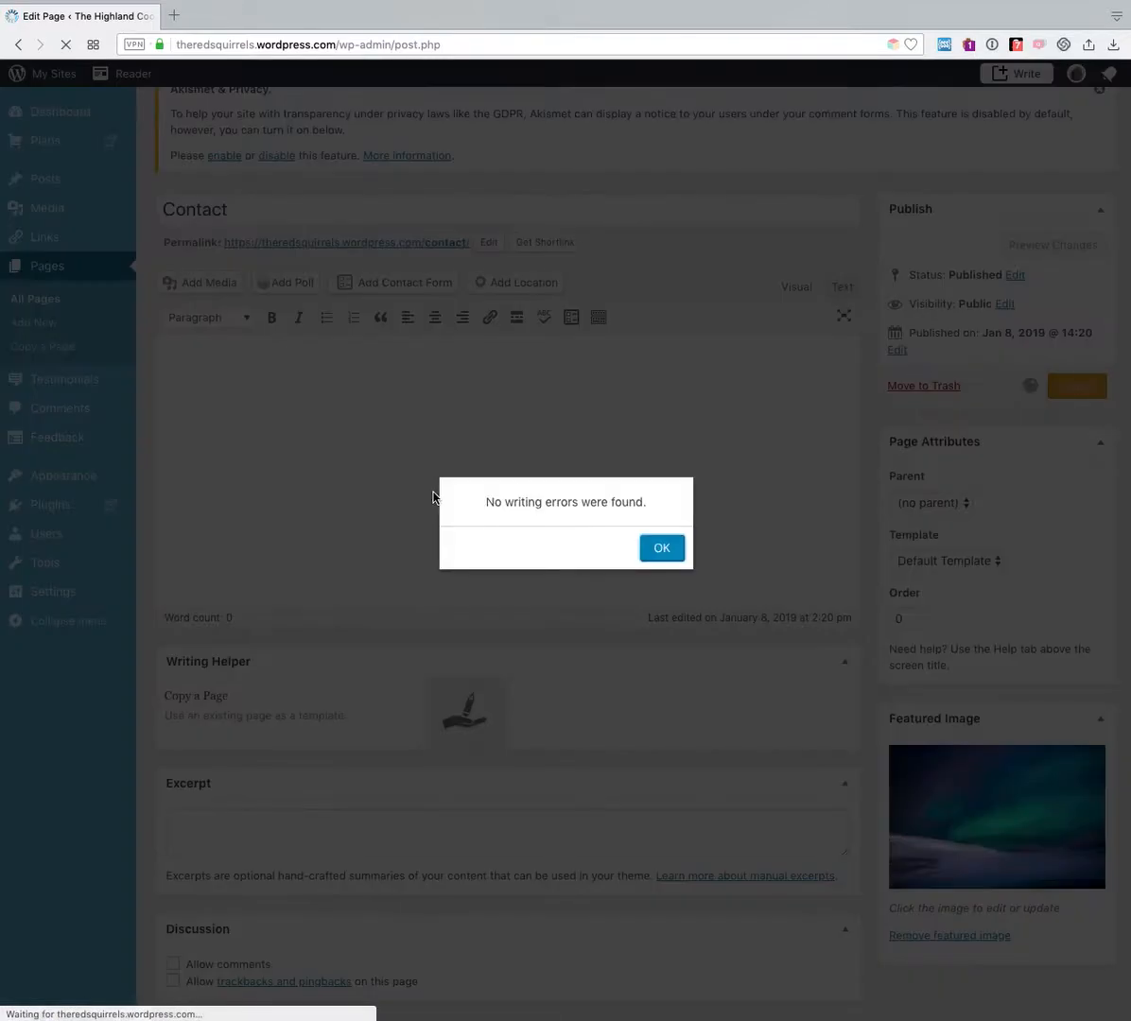
Dismiss the spellcheck notice and view the live Contact page with its aurora header.
left_click(661, 548)
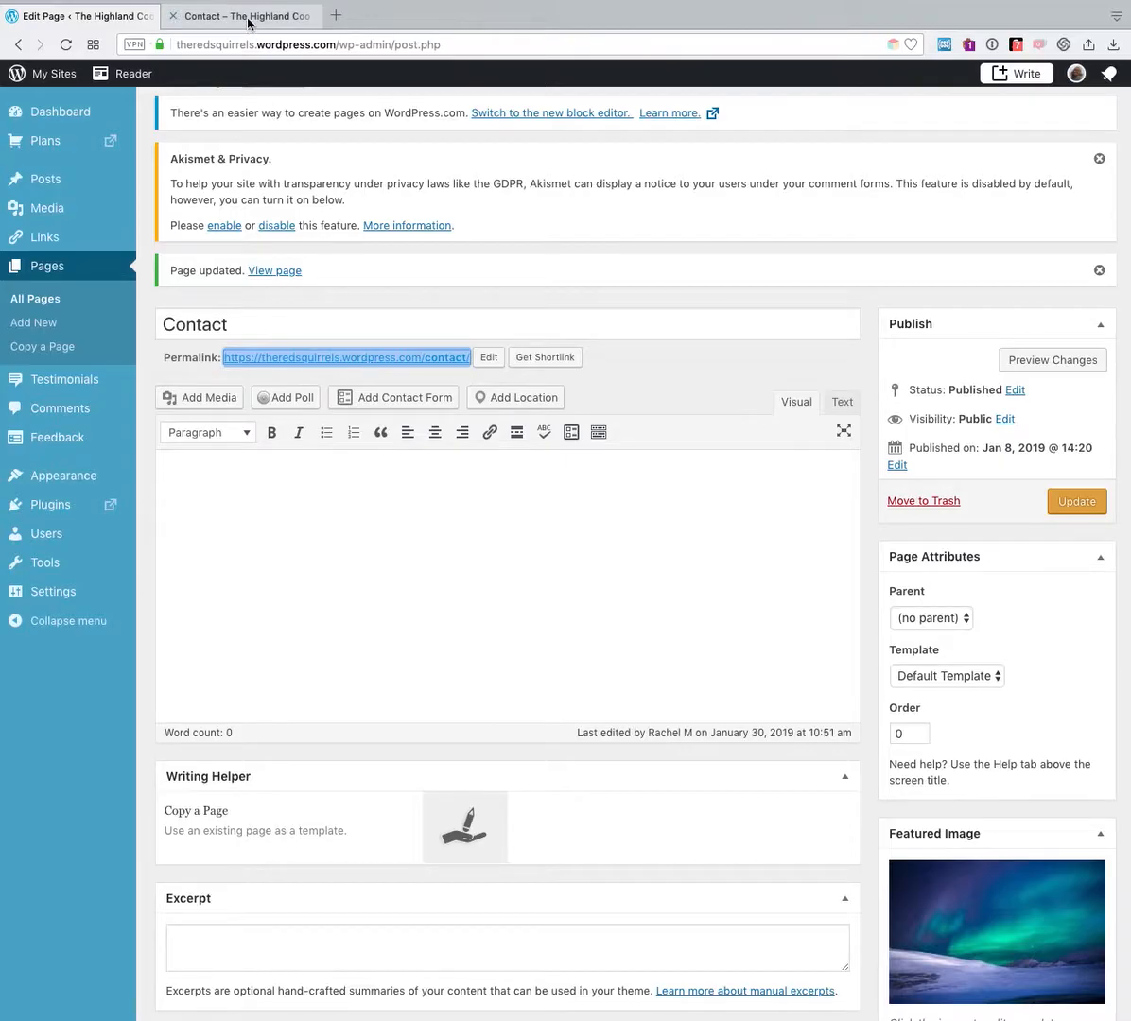
left_click(240, 16)
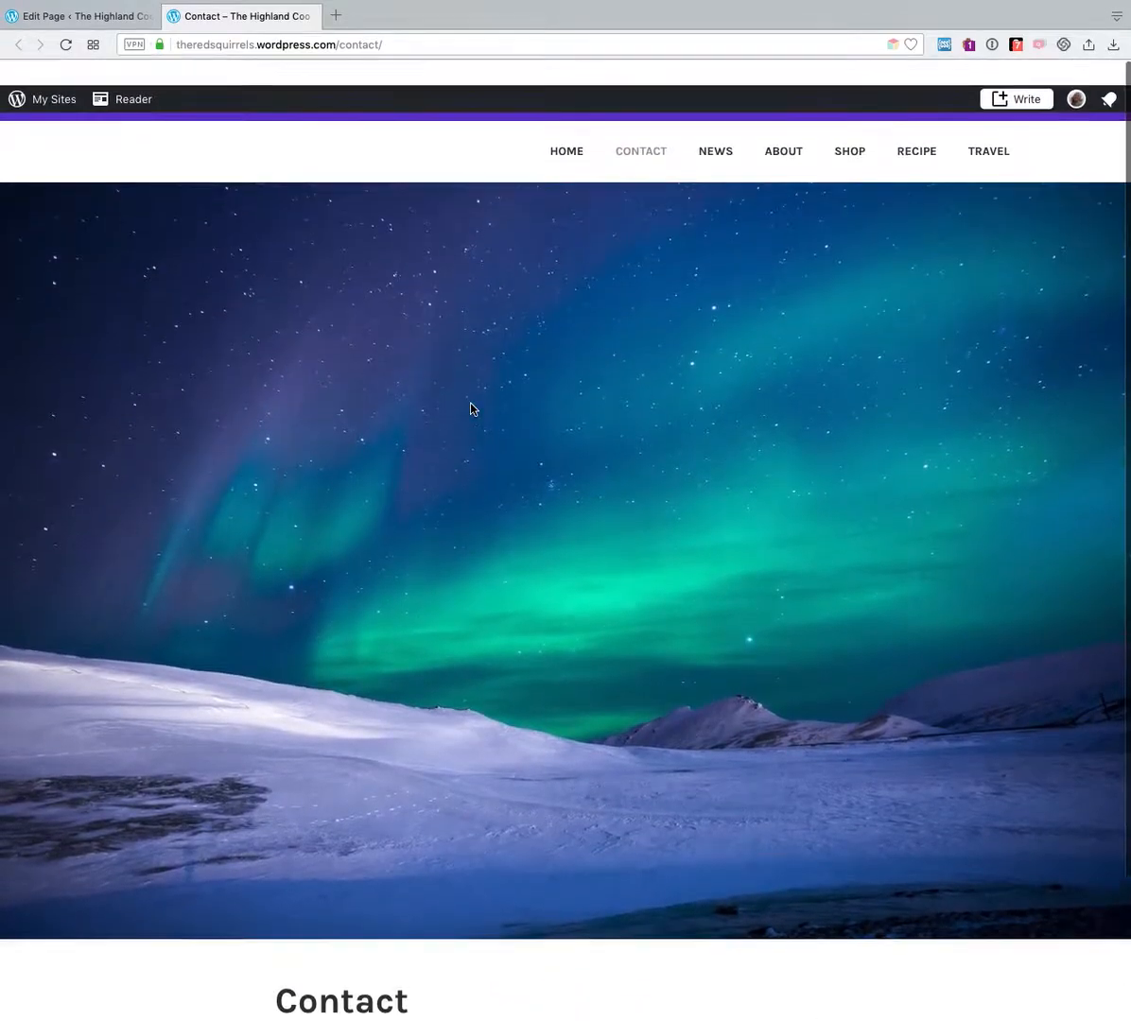
Return to the editor tab and go to All Posts.
left_click(81, 16)
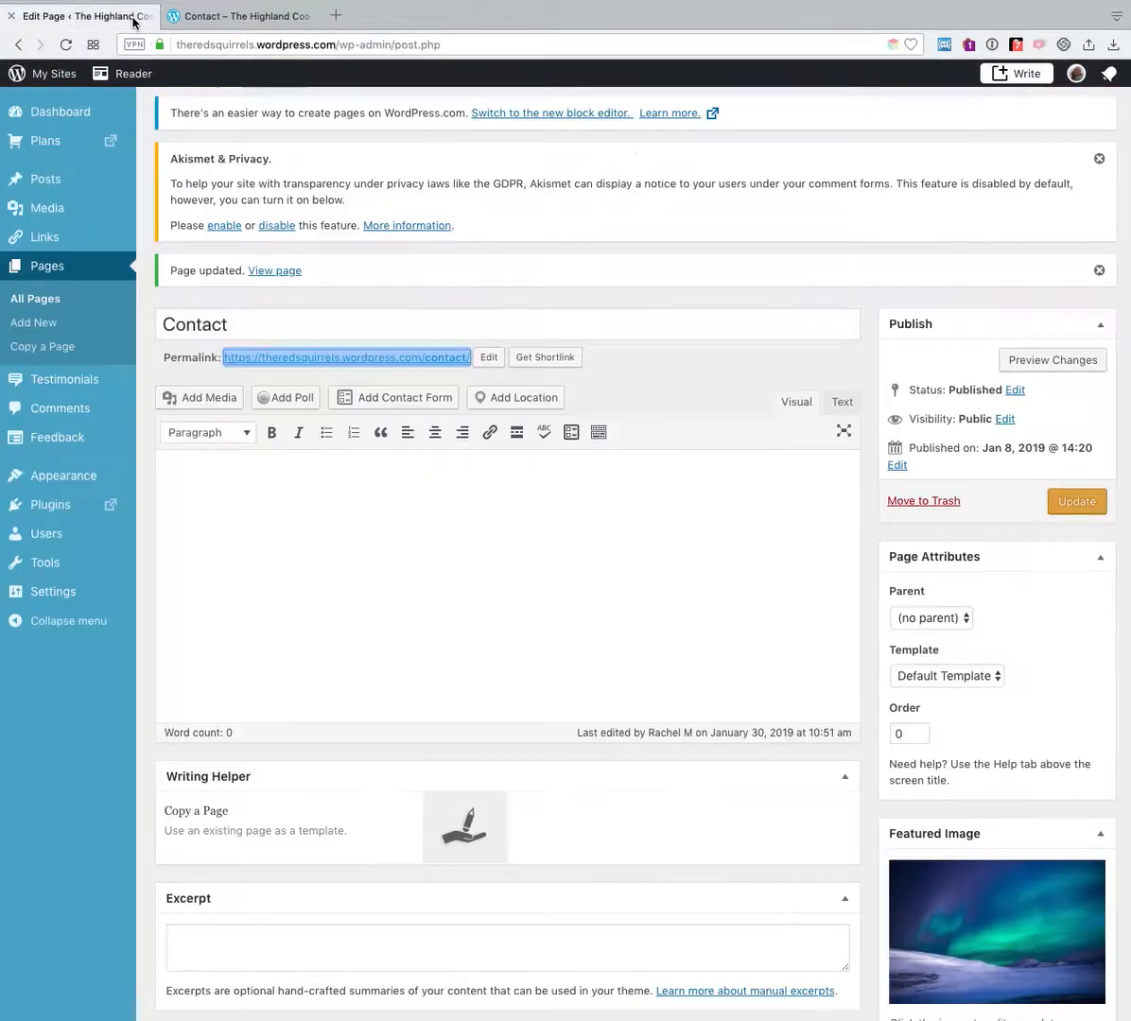
mouse_move(45, 178)
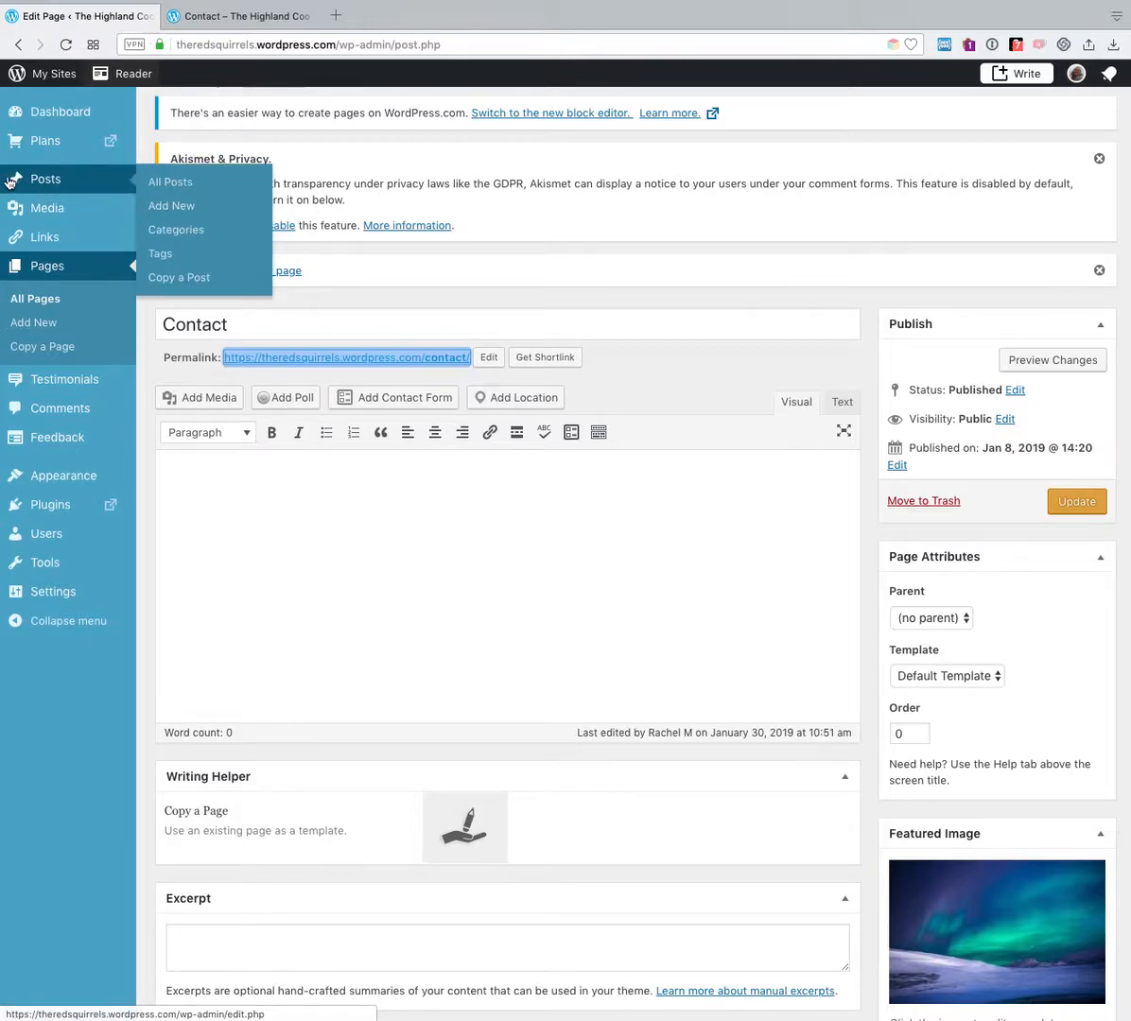
left_click(170, 181)
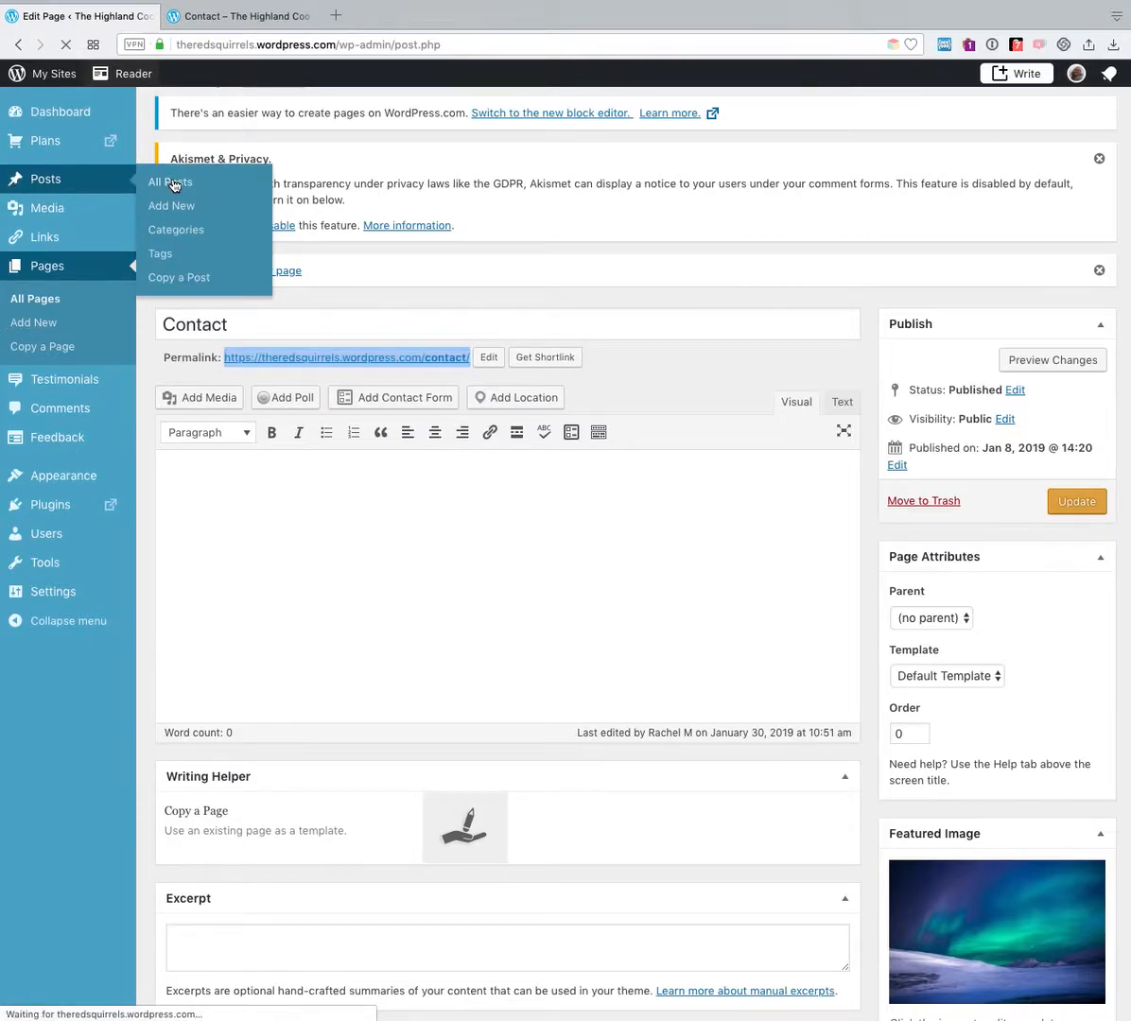
left_click(169, 181)
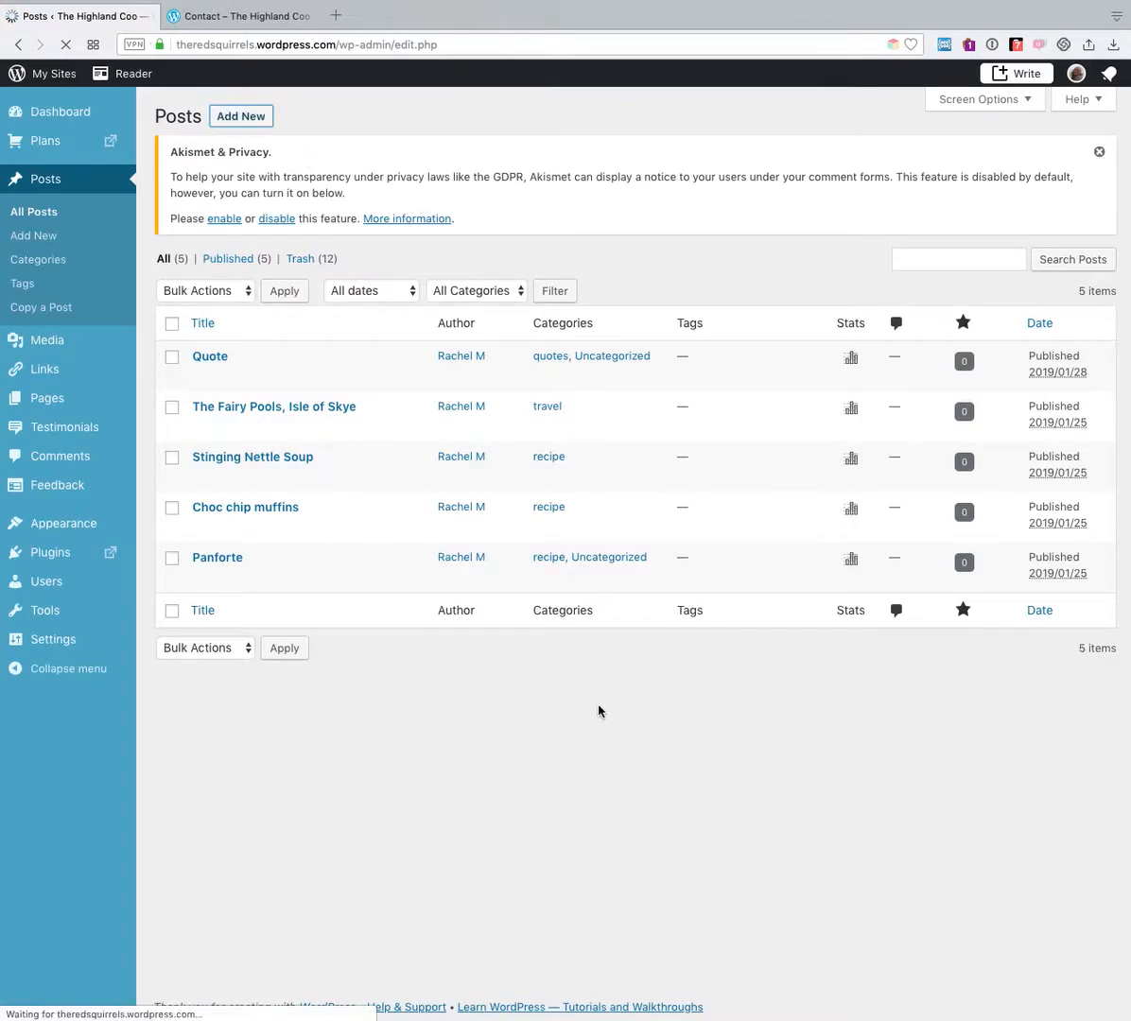
Add a new post and open its featured-image media library.
left_click(240, 115)
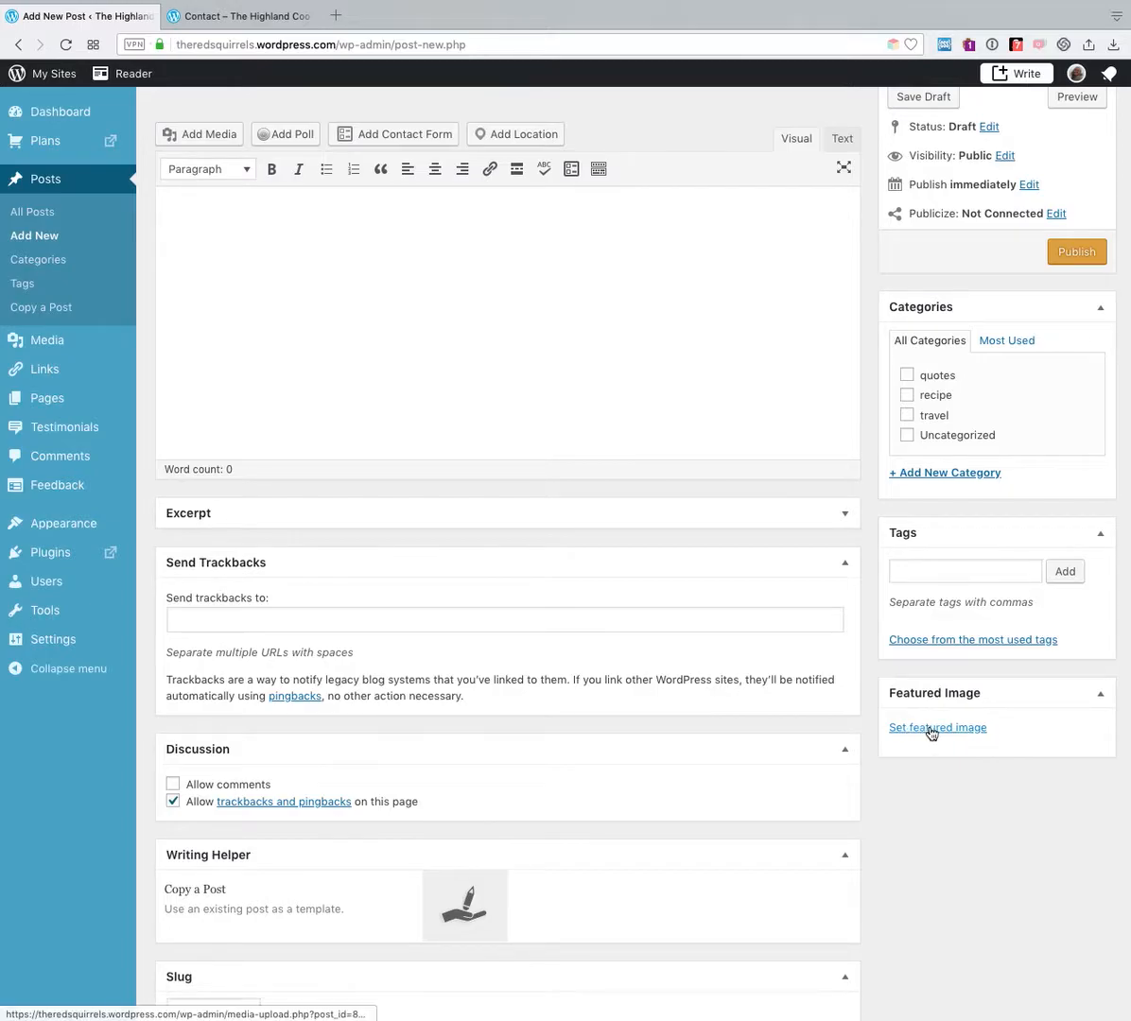
left_click(937, 728)
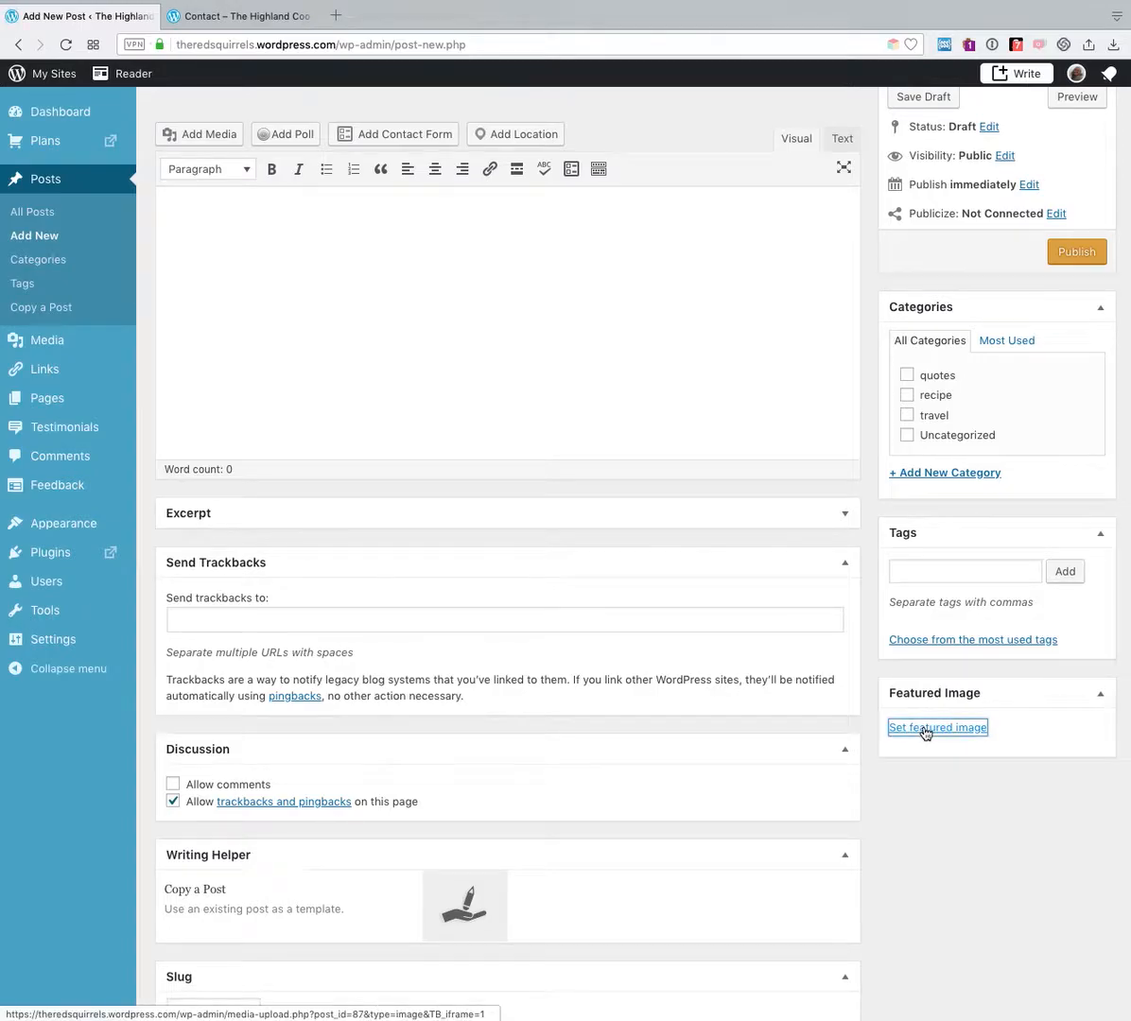
left_click(938, 727)
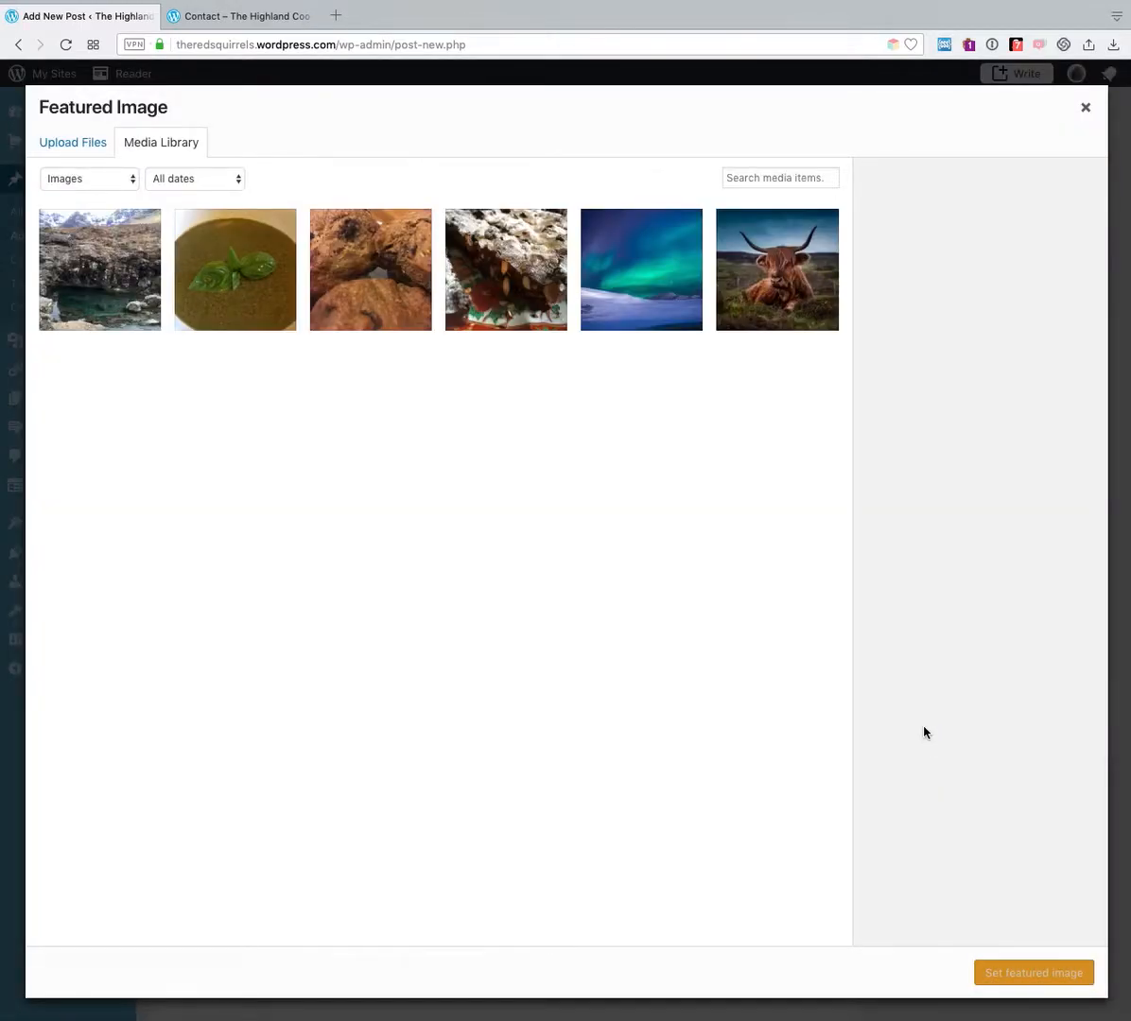